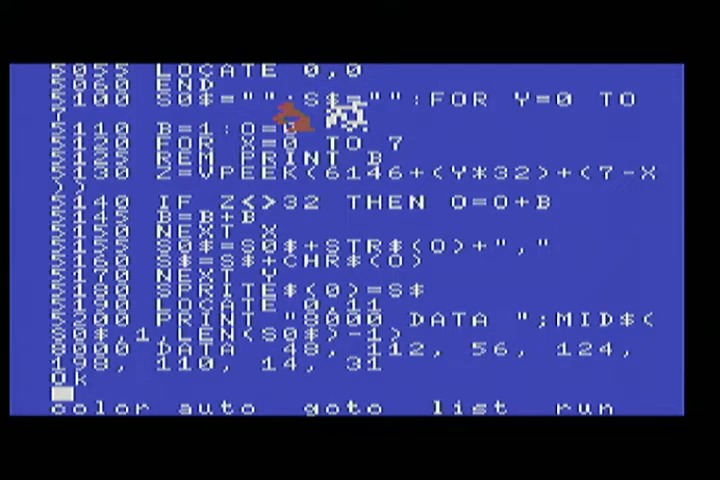
List the program from line 5000, GOTO 5000 and draw the sprite shape with the A key
{"action": "type", "text": "list"}
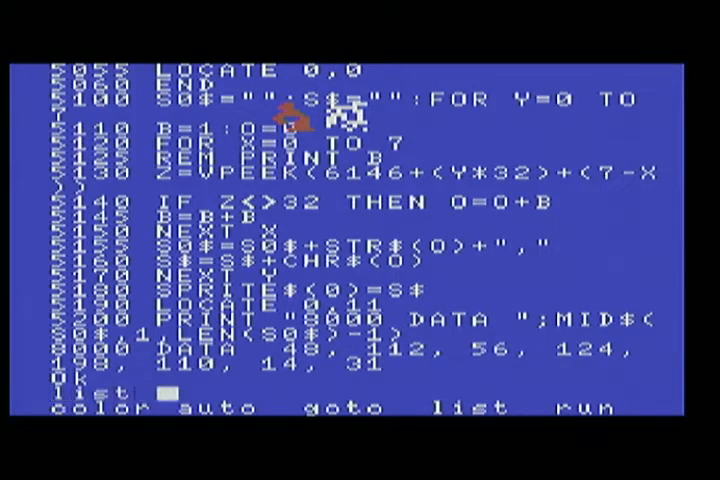
{"action": "type", "text": "5000-"}
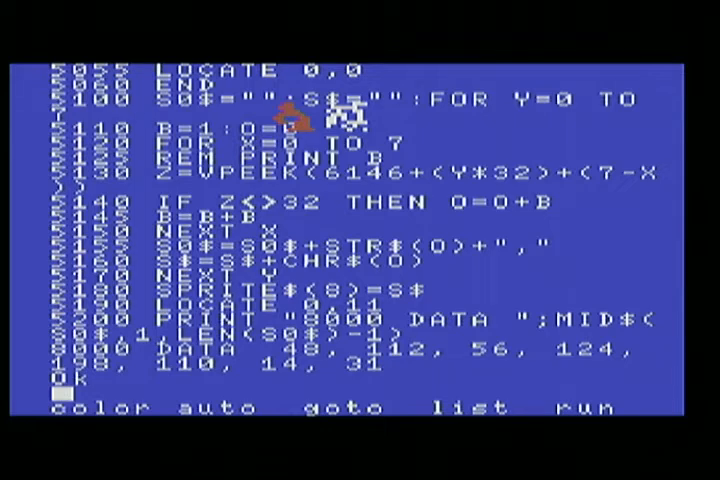
{"action": "type", "text": "goto 5000"}
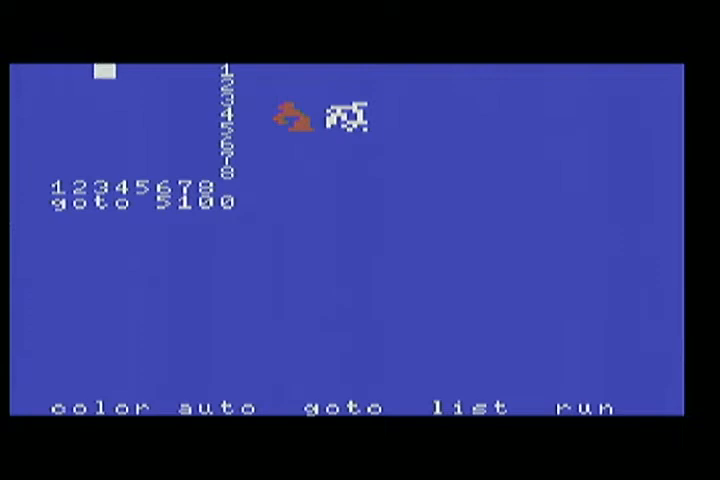
{"action": "type", "text": "aaa"}
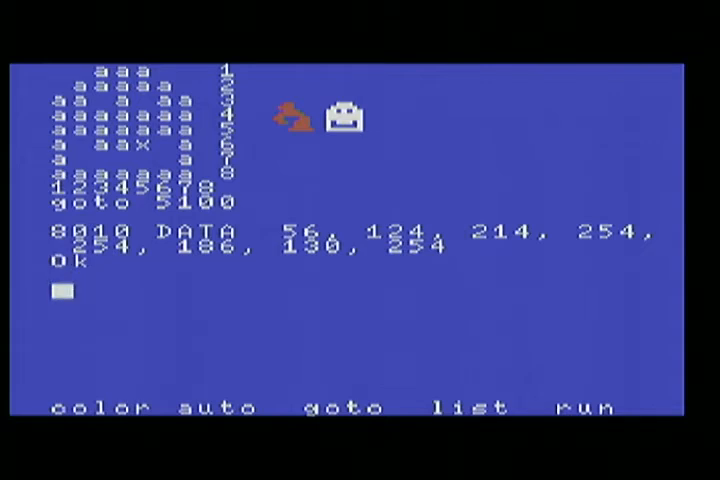
List line 8010 to show the new DATA values 56, 124, 214, 254, 254, 186, 130, 254
{"action": "type", "text": "list"}
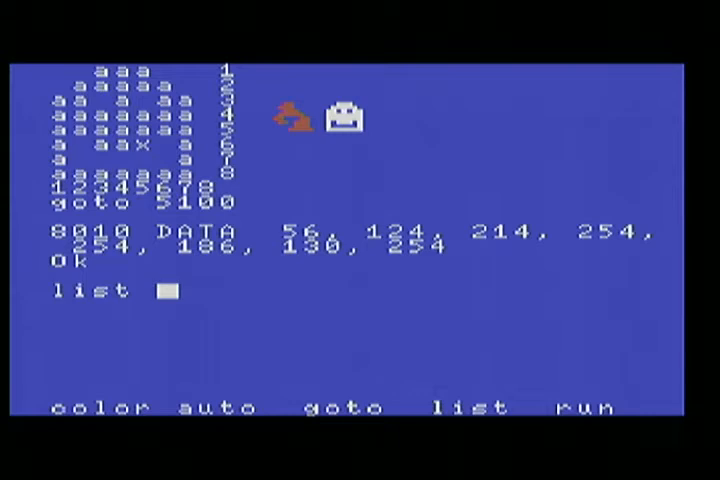
{"action": "key", "text": "Return"}
{"action": "type", "text": "save \""}
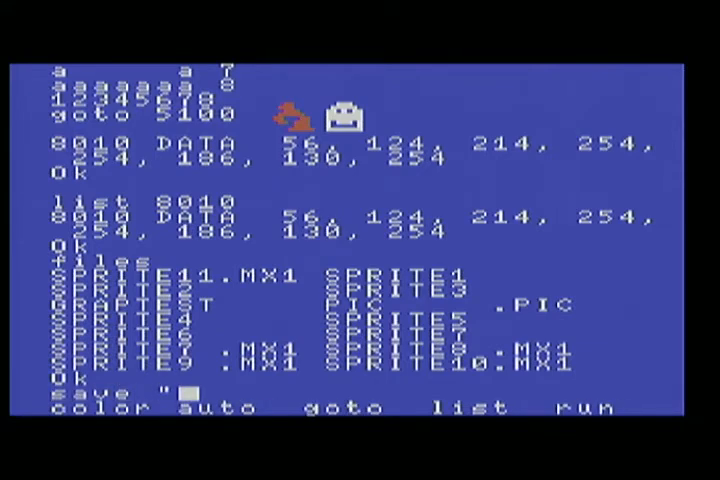
Save the program as "sprite12.mx1" and start listing the 5000 lines
{"action": "type", "text": "sprite12"}
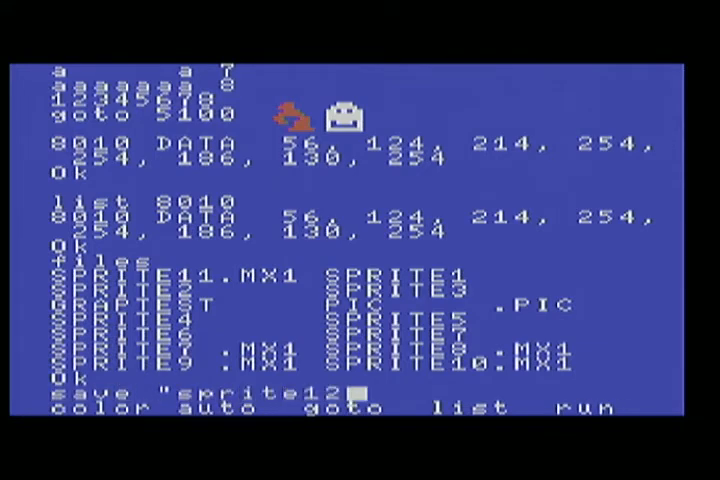
{"action": "type", "text": ".mx1\""}
{"action": "type", "text": "files"}
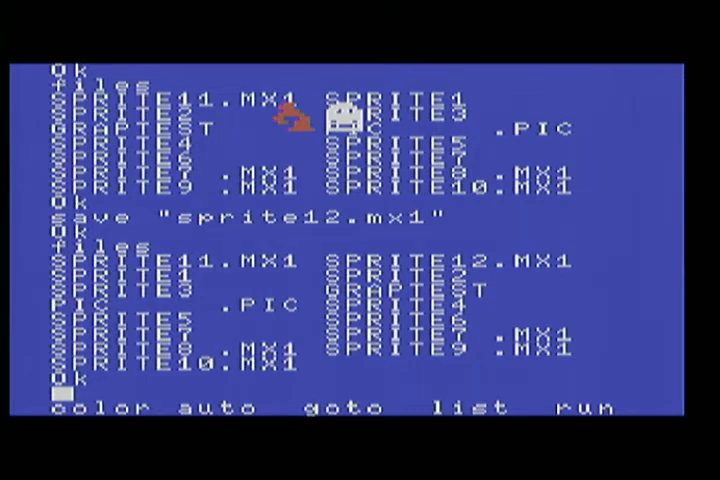
{"action": "type", "text": "list 50"}
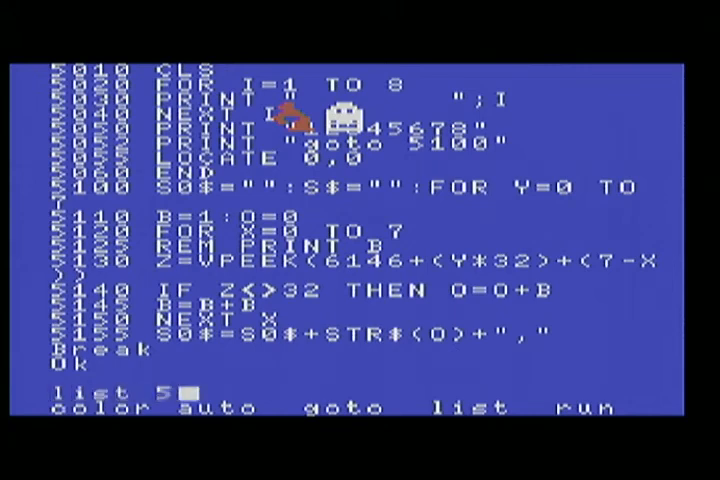
List lines 5000-5150 of the sprite editor routine and begin a further LIST from 5150
{"action": "type", "text": "000-"}
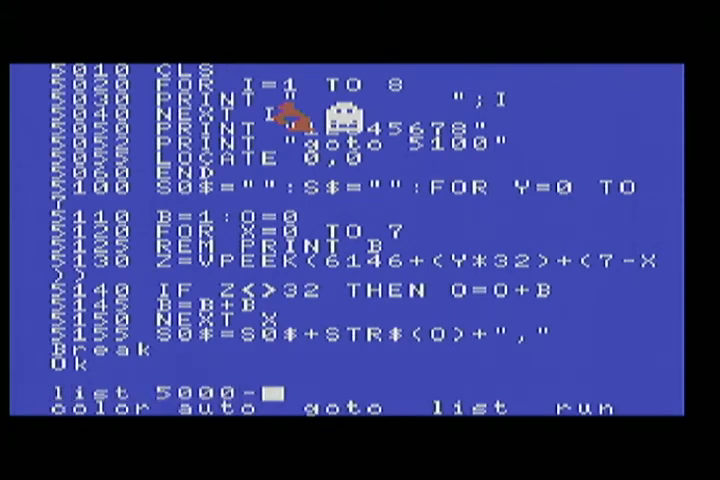
{"action": "type", "text": "5150"}
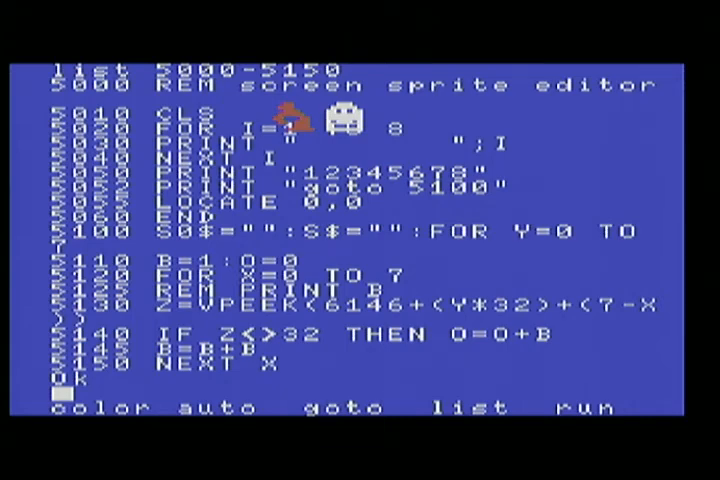
{"action": "scroll", "scroll_direction": "down", "scroll_amount": 3}
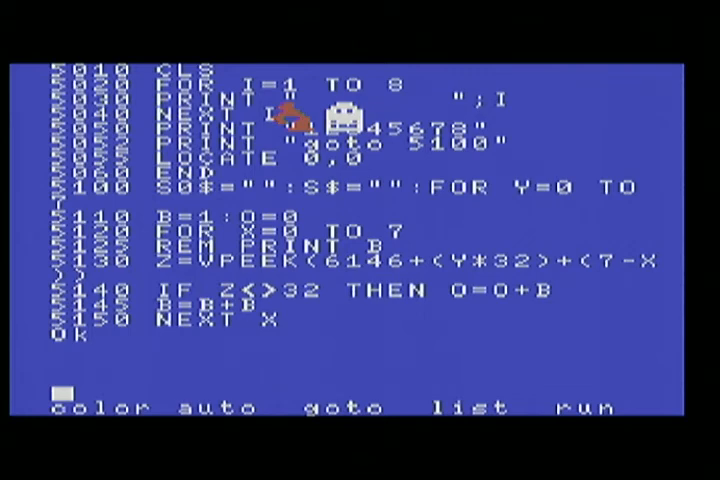
{"action": "type", "text": "list 5"}
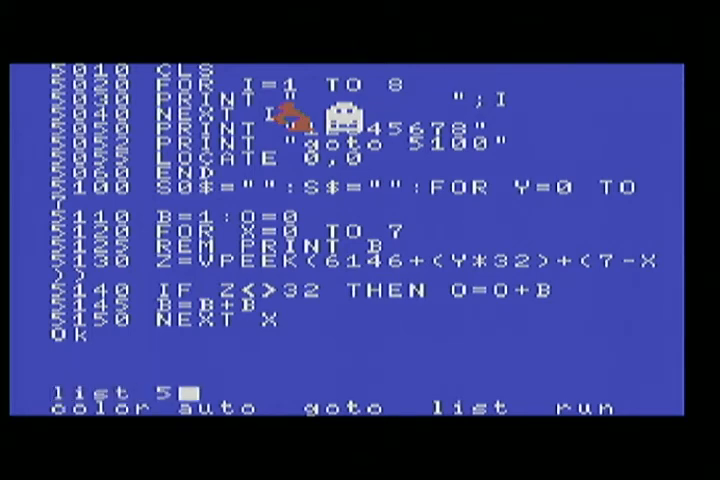
{"action": "type", "text": "150/"}
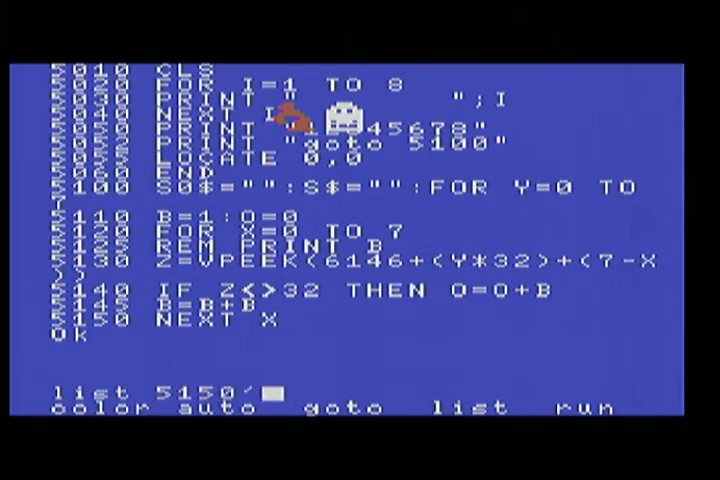